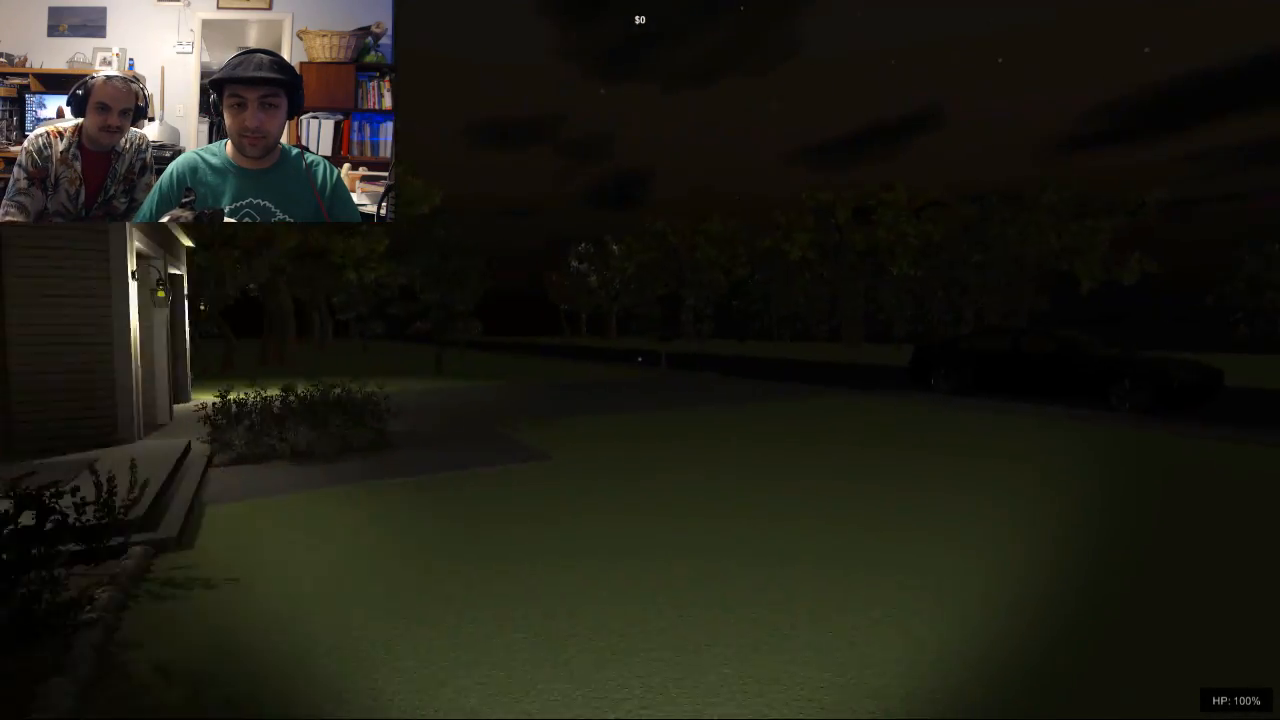
pyautogui.moveTo(640, 360)
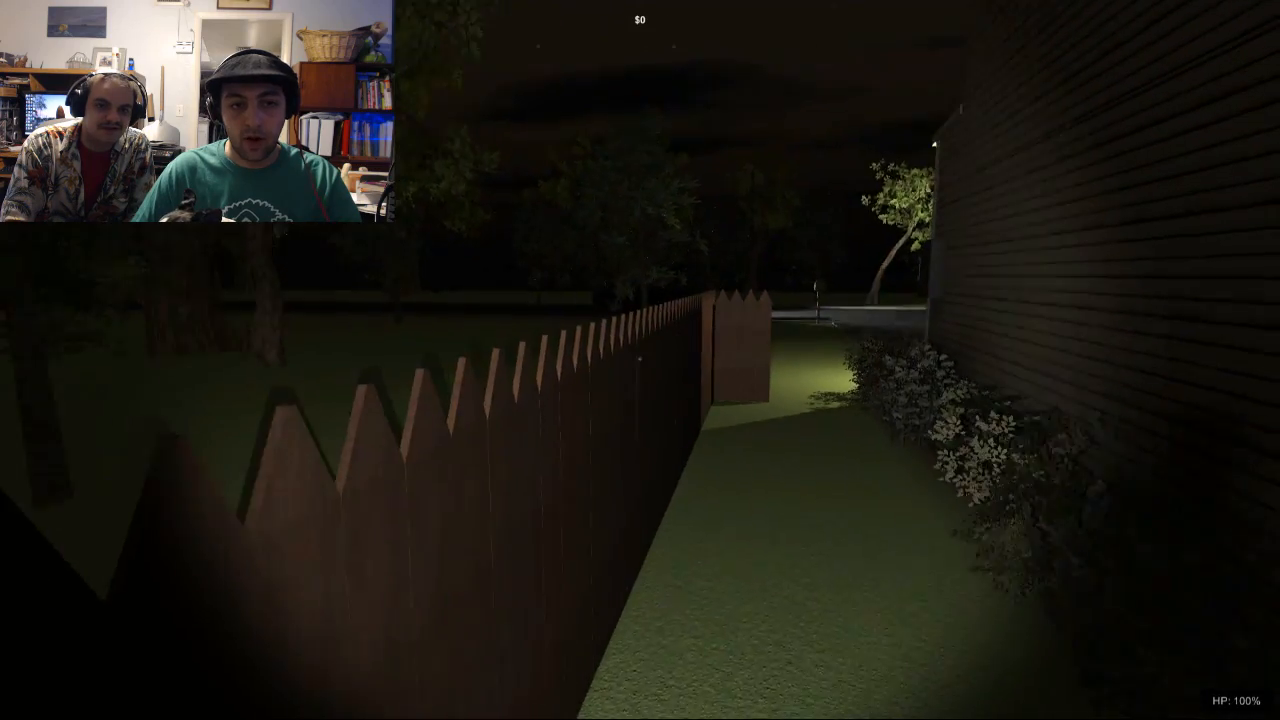
pyautogui.moveTo(640, 360)
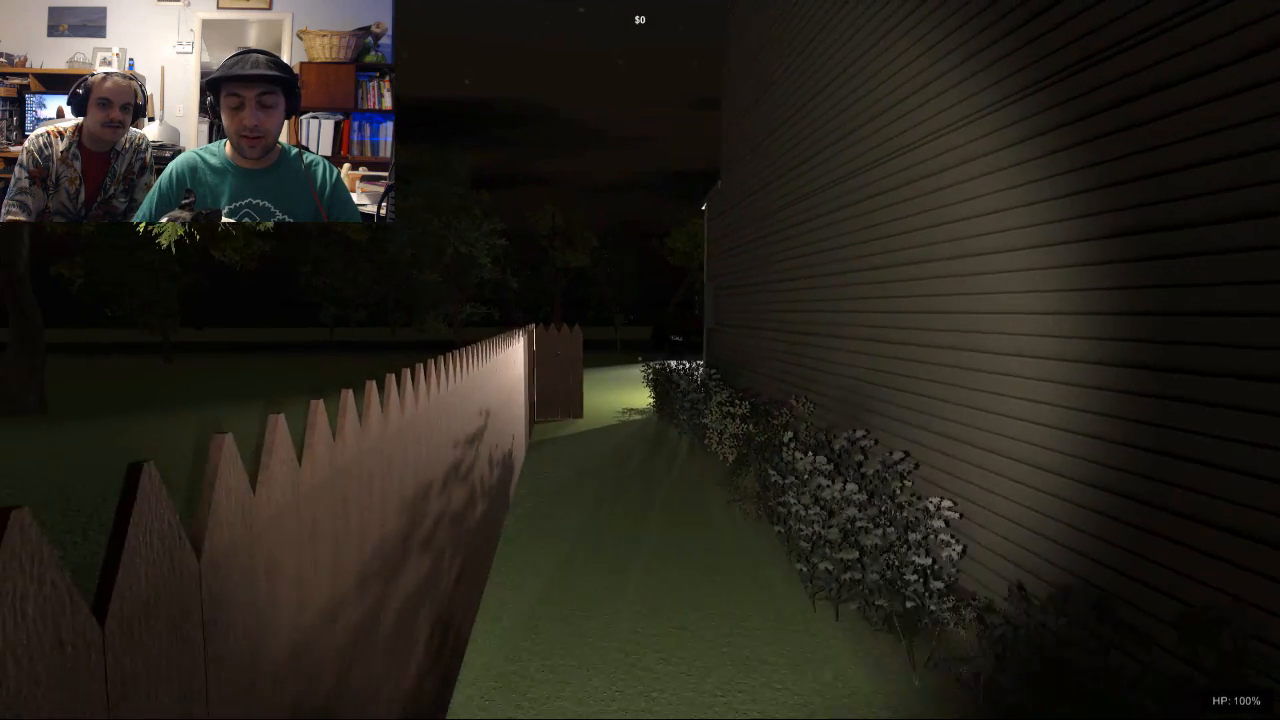
pyautogui.moveTo(640, 360)
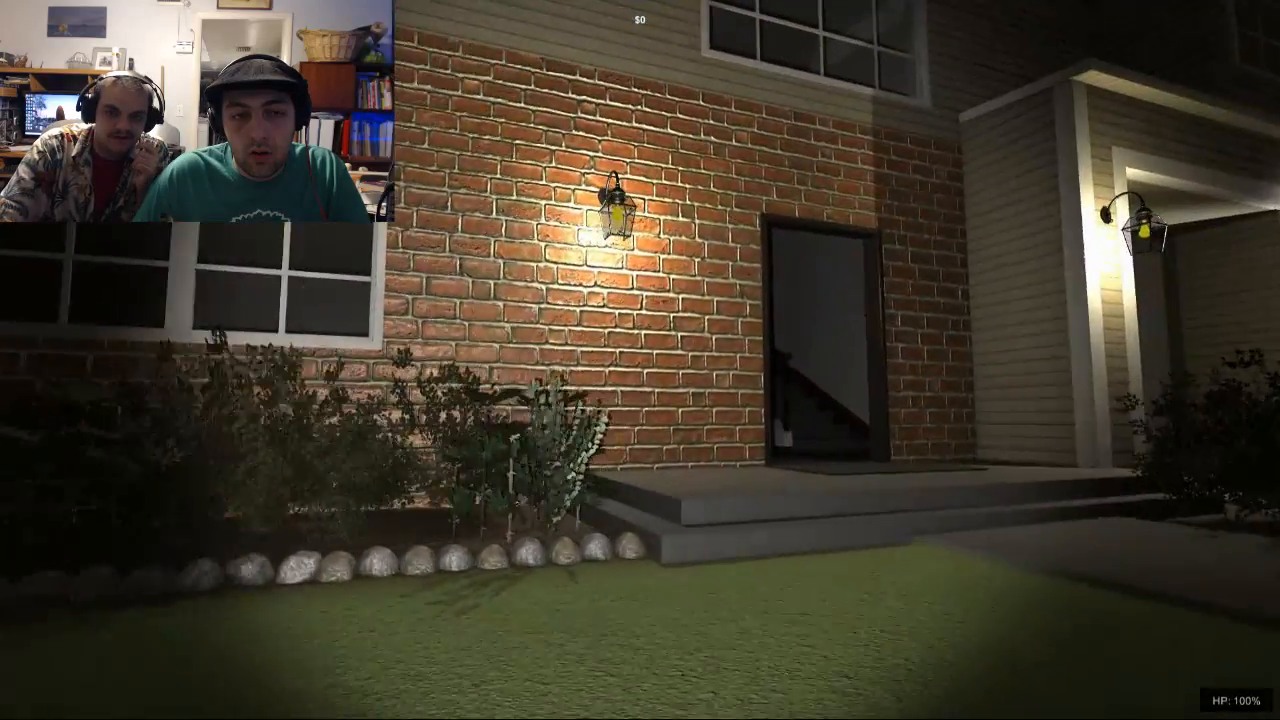
pyautogui.moveTo(640, 360)
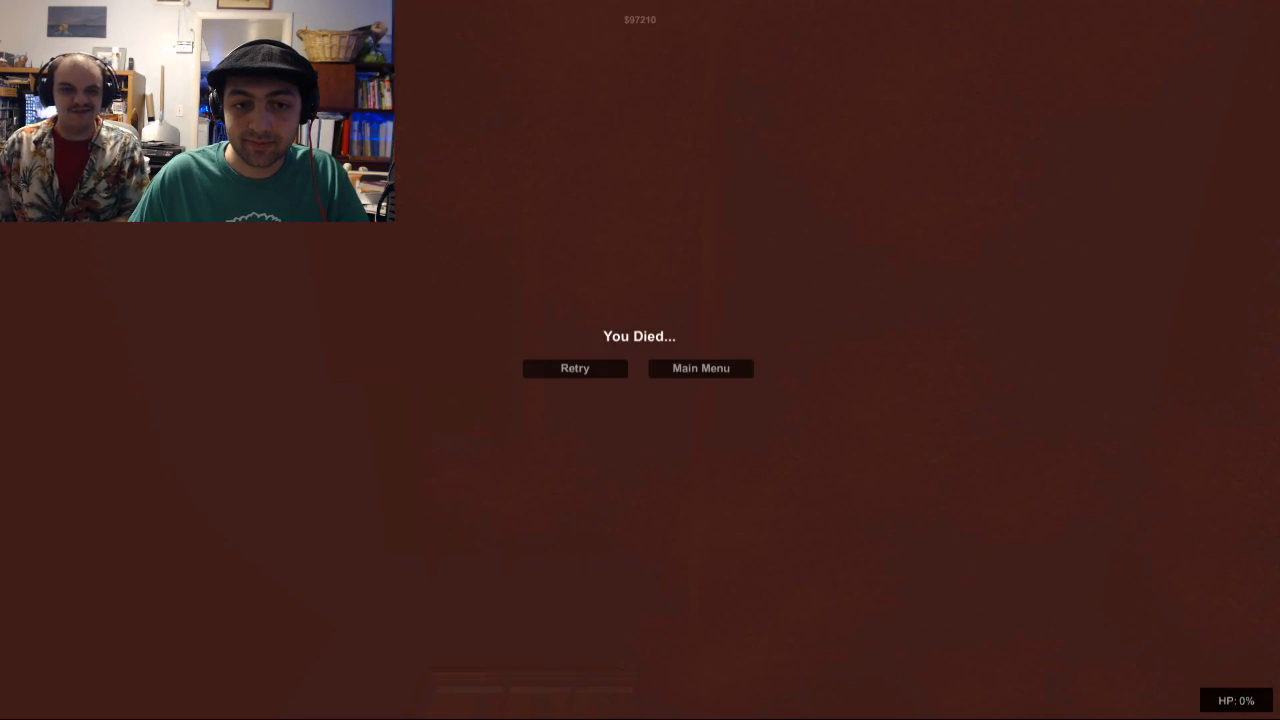
# Step: Retry the level from the You Died screen, respawning at full health
pyautogui.click(574, 368)
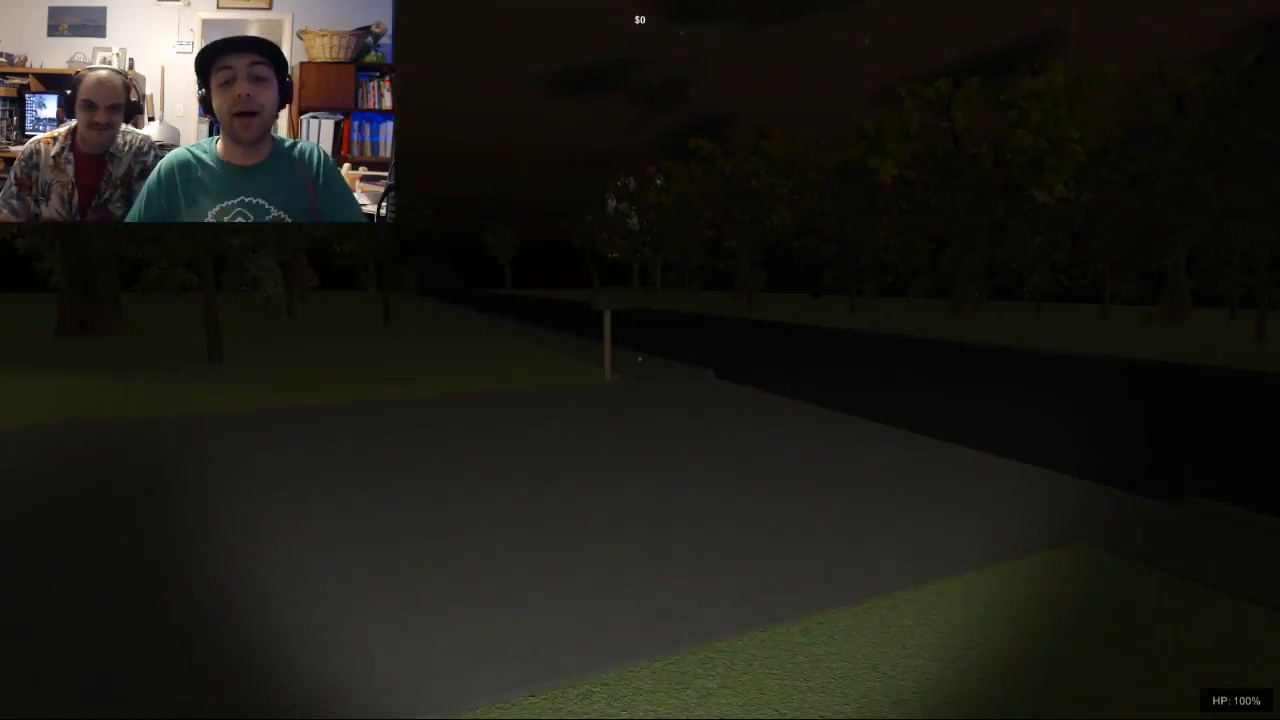
pyautogui.moveTo(640, 360)
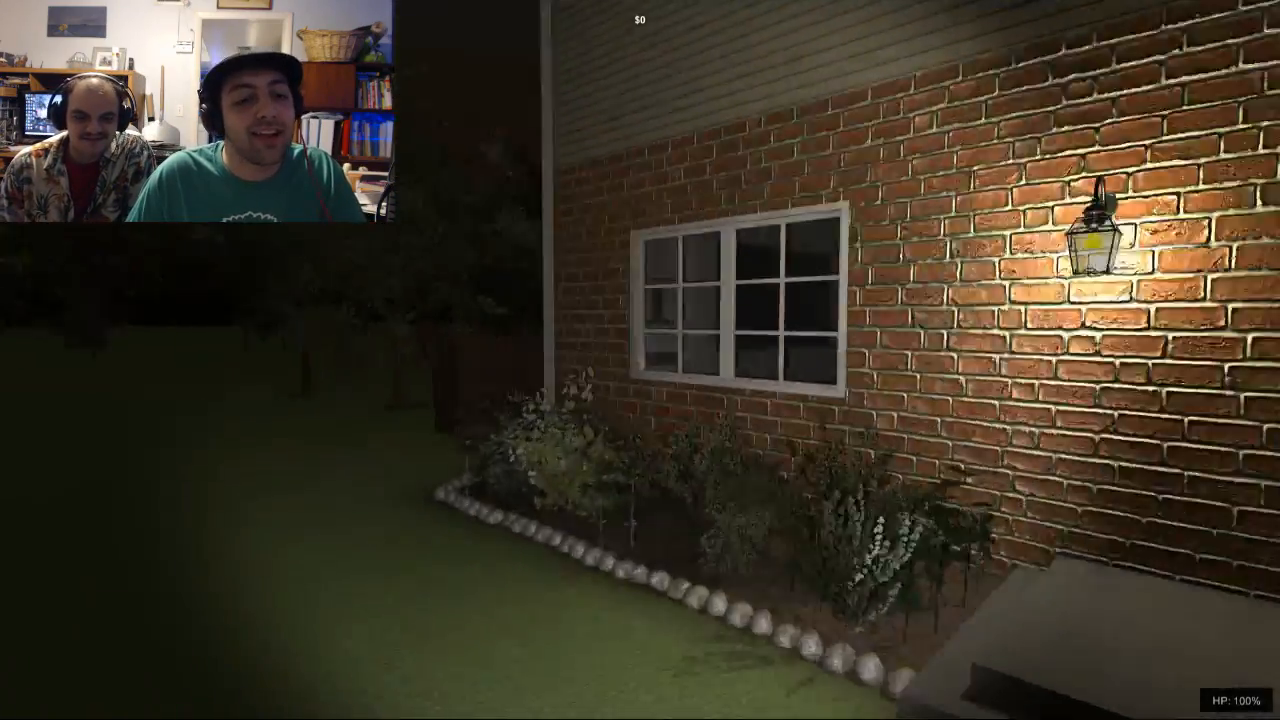